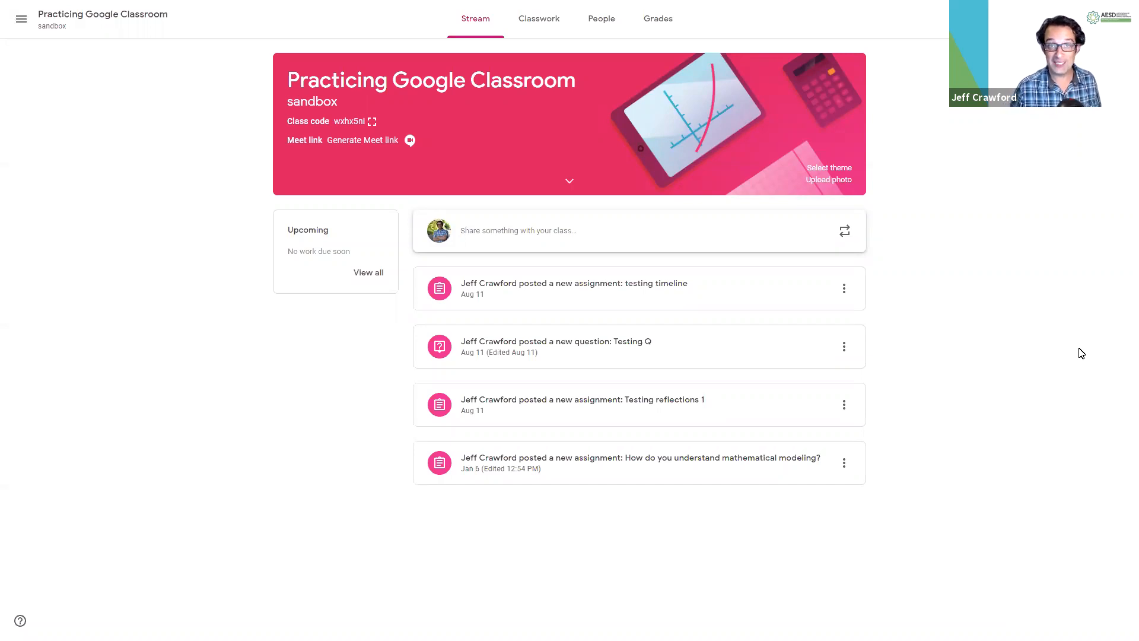
mouse_move(950, 148)
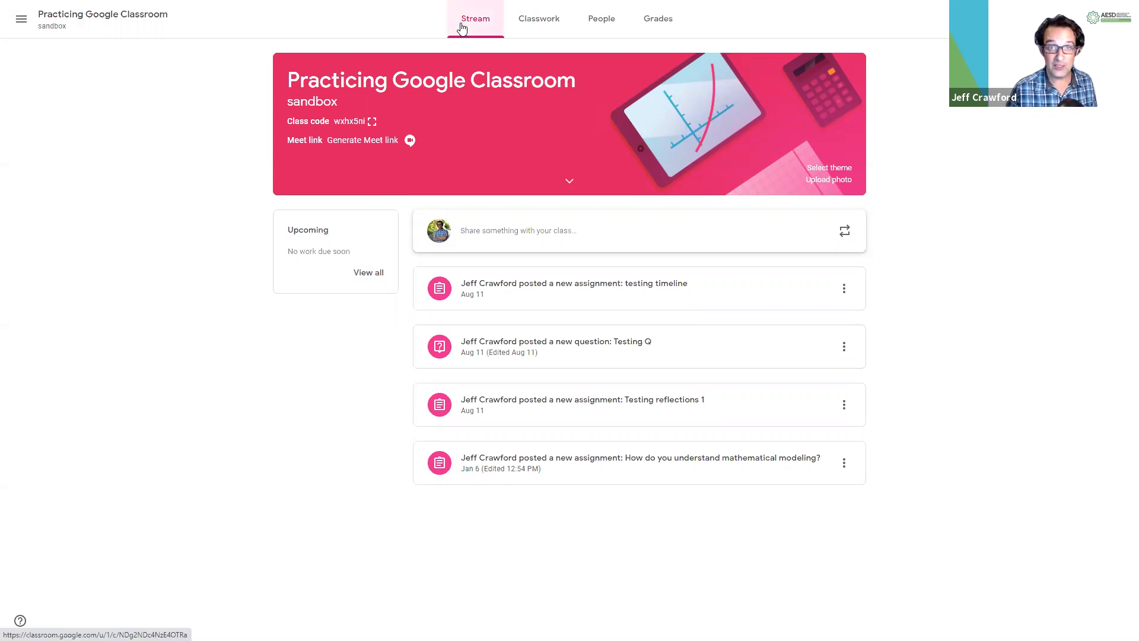
mouse_move(538, 18)
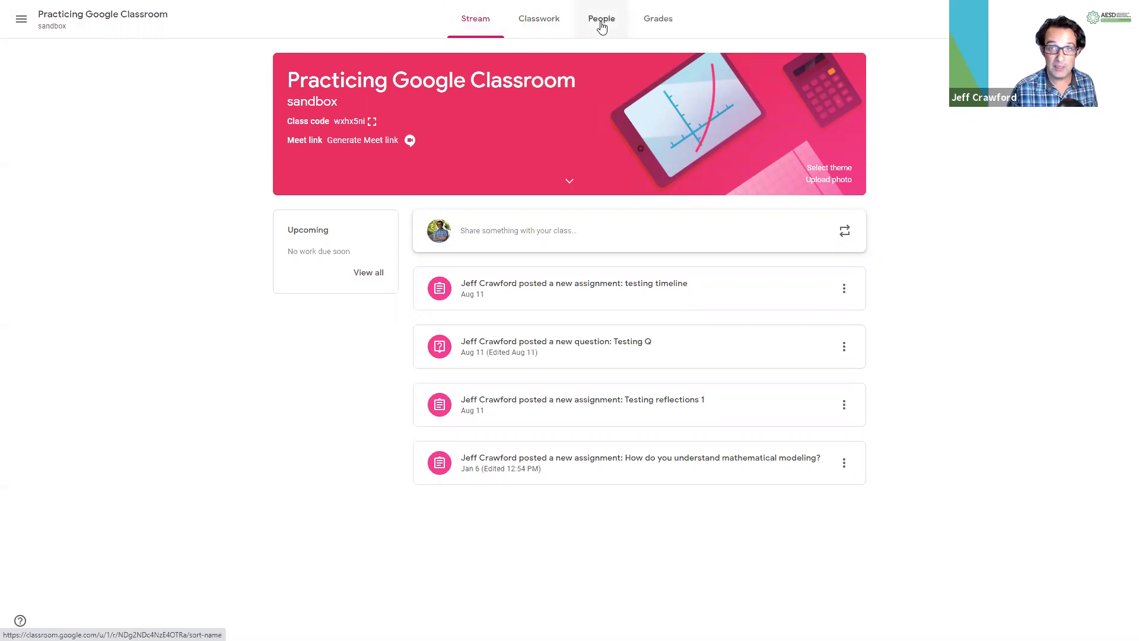
Open the People tab to view the roster with one teacher and no students
left_click(601, 18)
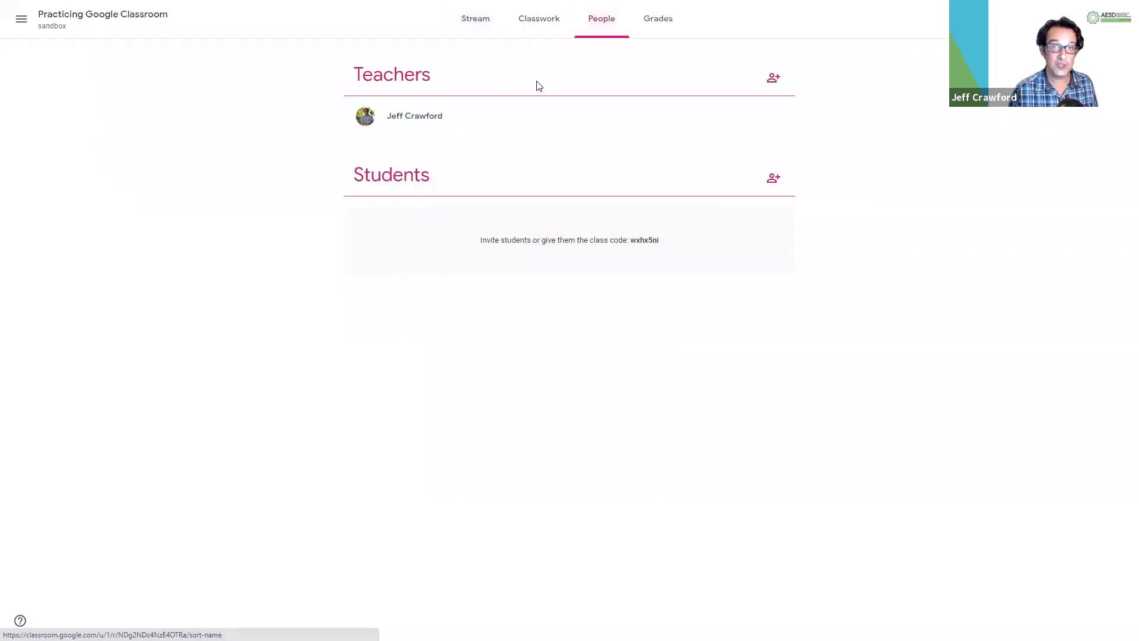
mouse_move(392, 120)
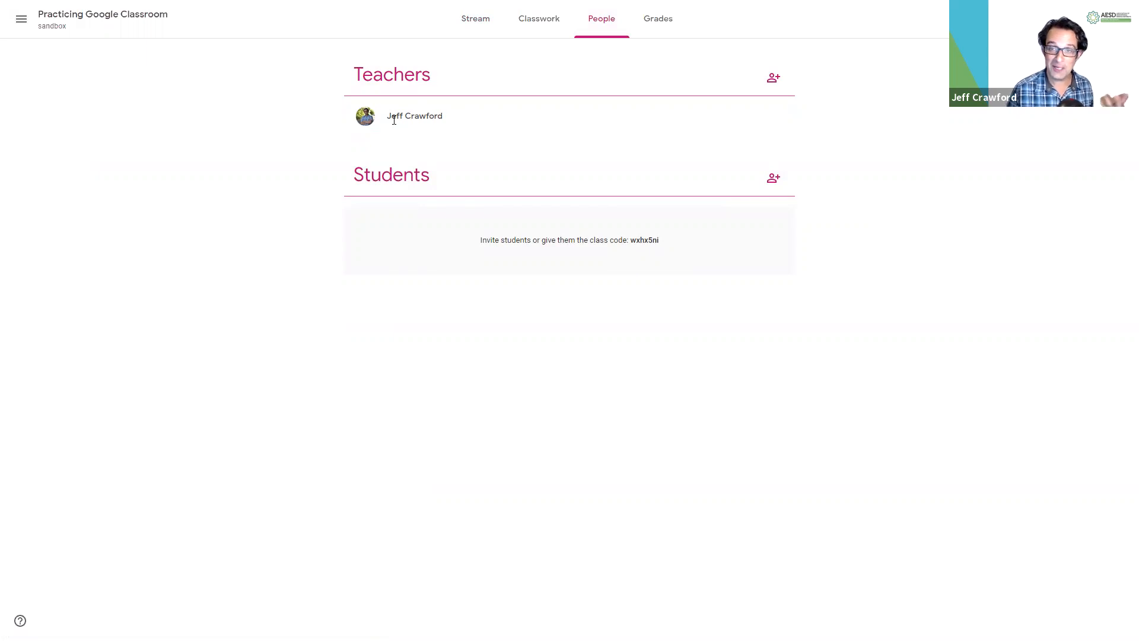
mouse_move(773, 78)
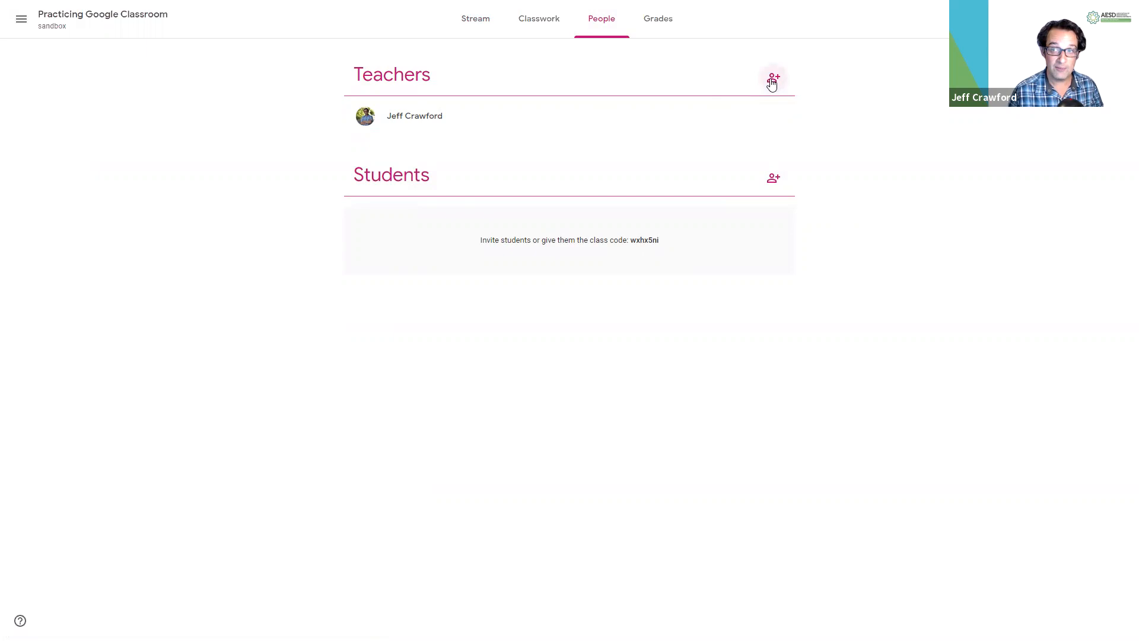
mouse_move(456, 184)
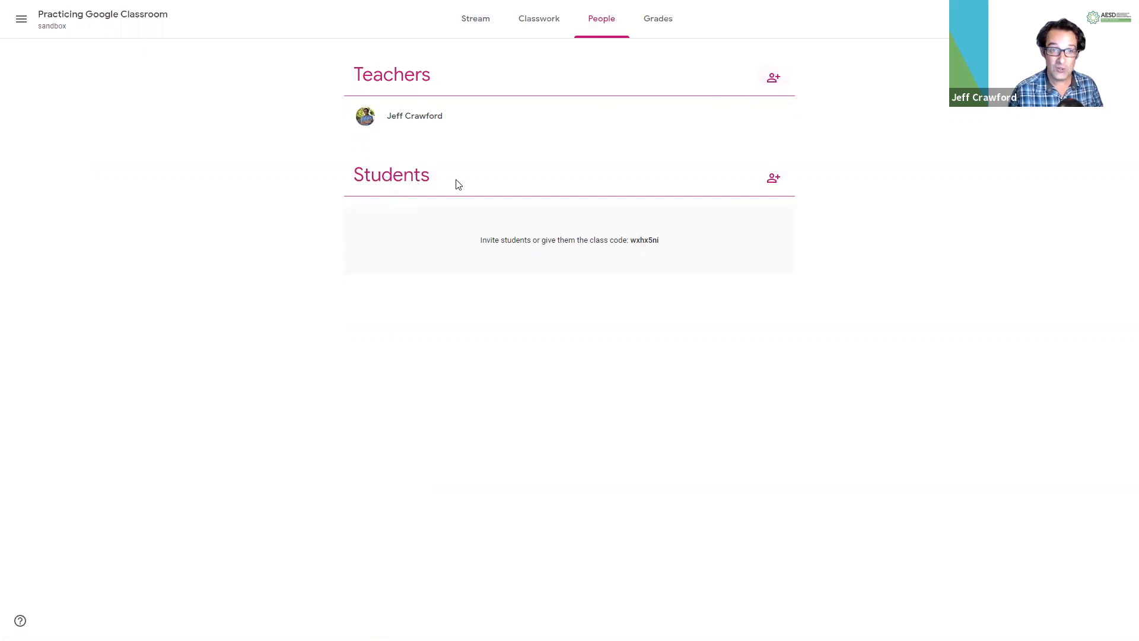
mouse_move(773, 178)
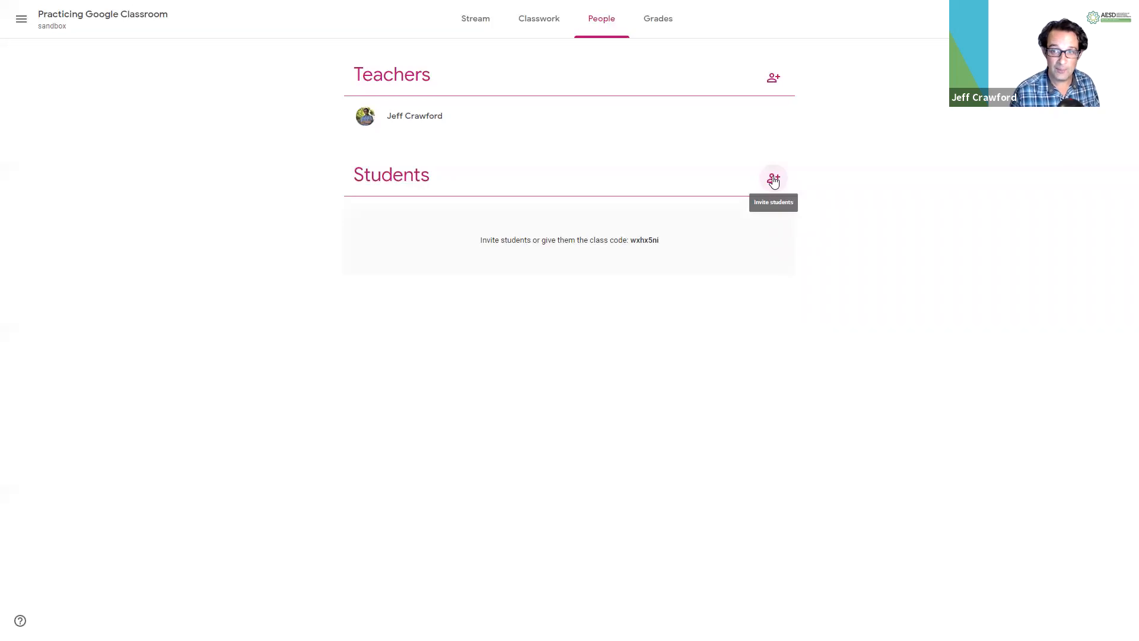
left_click(774, 179)
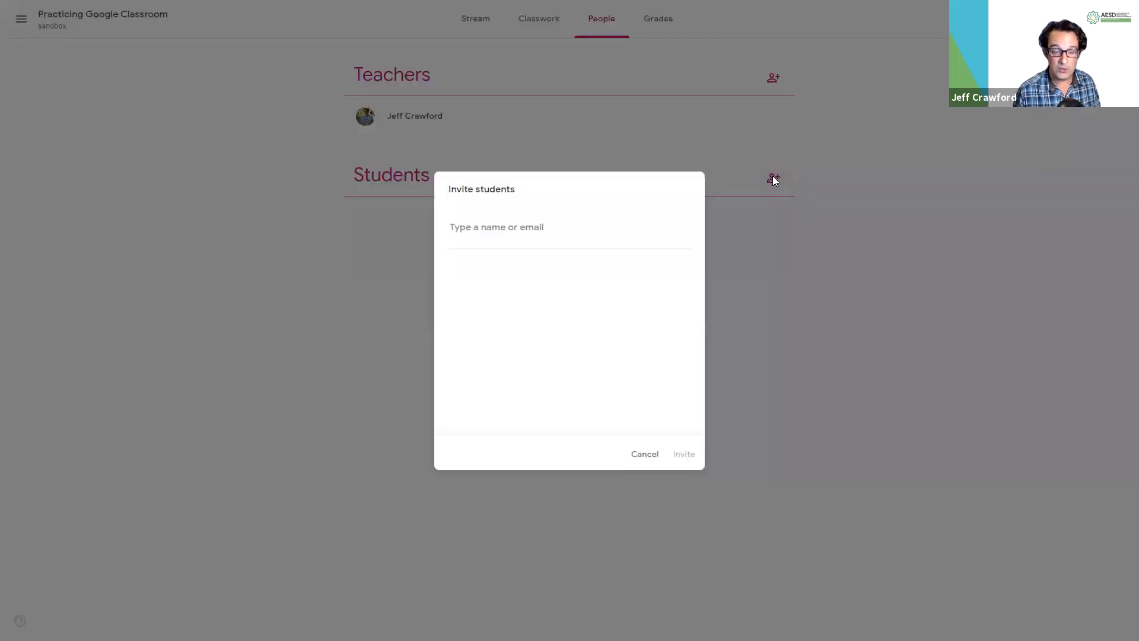
type("Jeff Crawford")
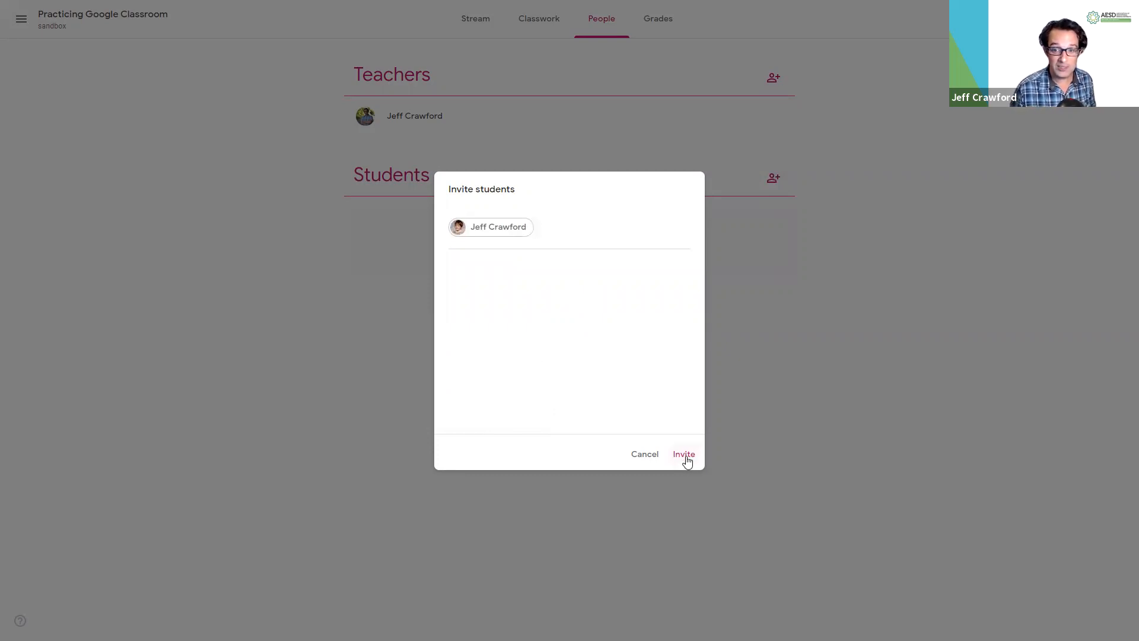
left_click(683, 453)
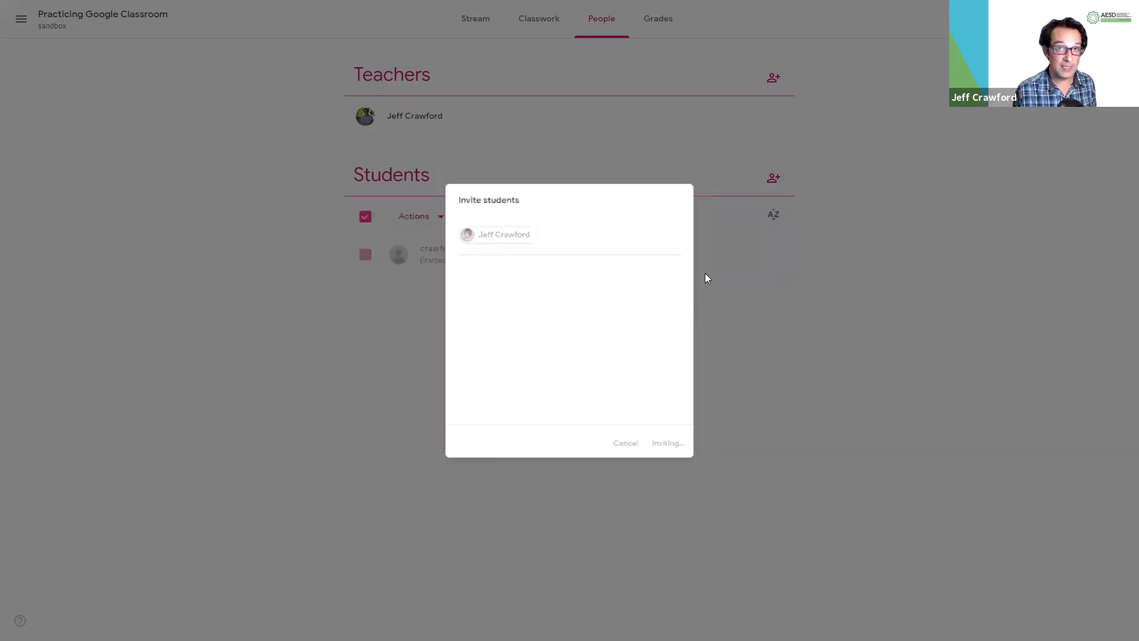
left_click(666, 443)
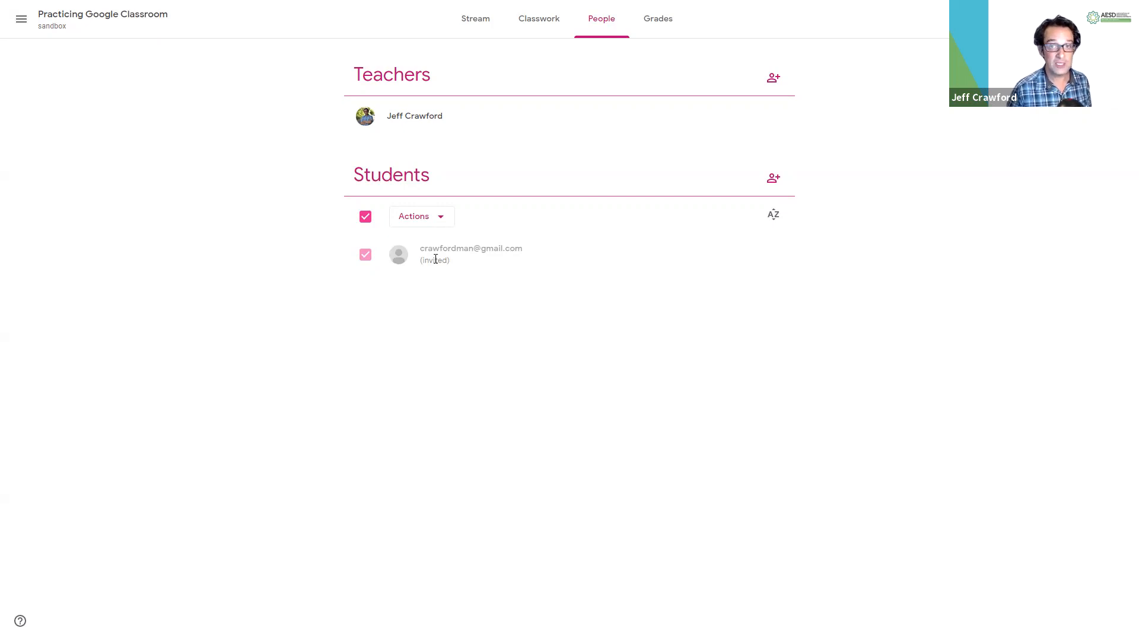
mouse_move(446, 278)
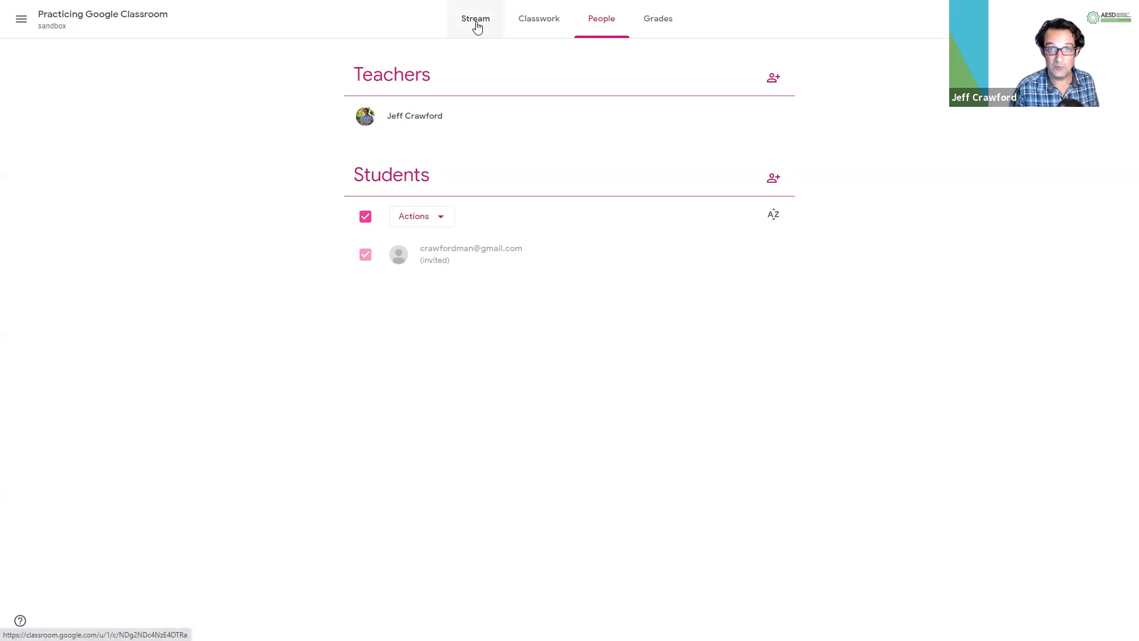
Return to the Stream tab showing the class code banner and assignments
left_click(475, 19)
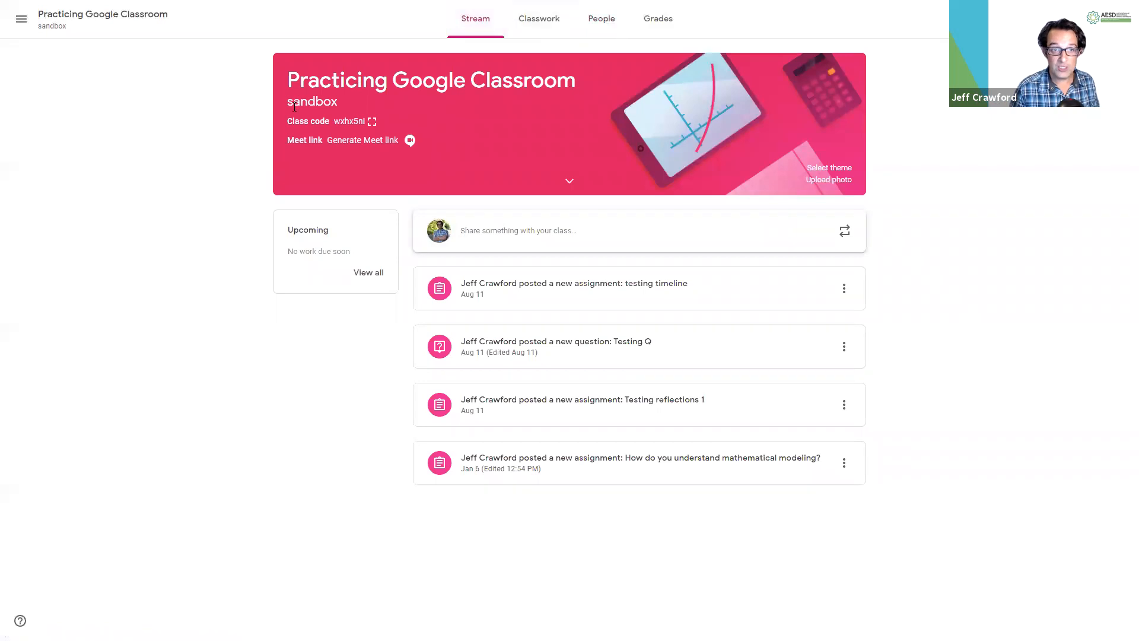
mouse_move(371, 121)
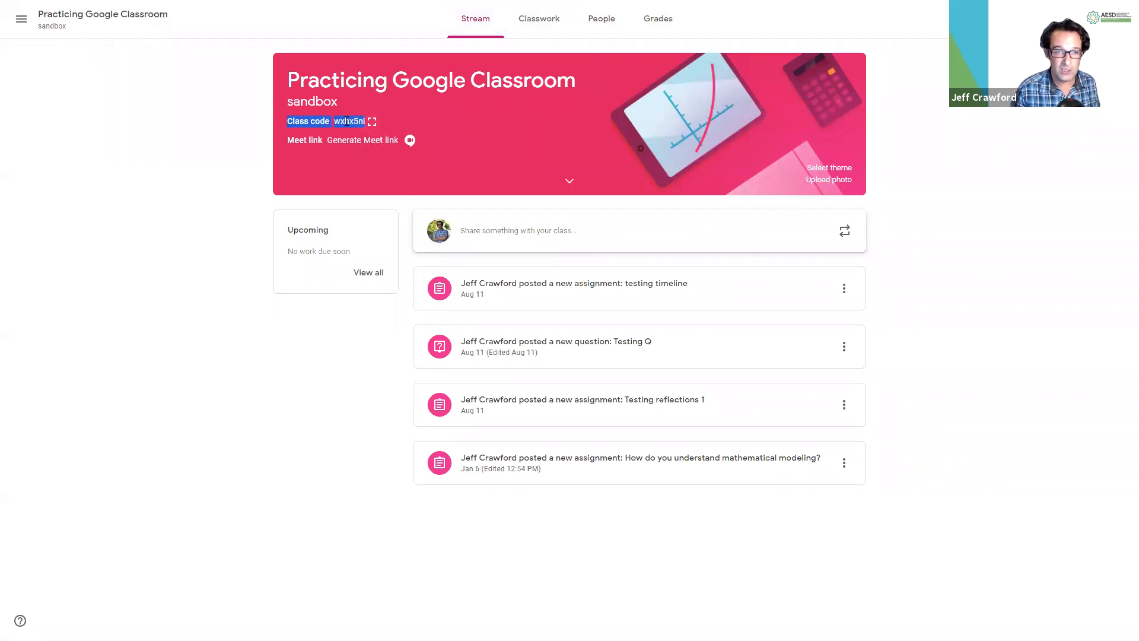
mouse_move(372, 120)
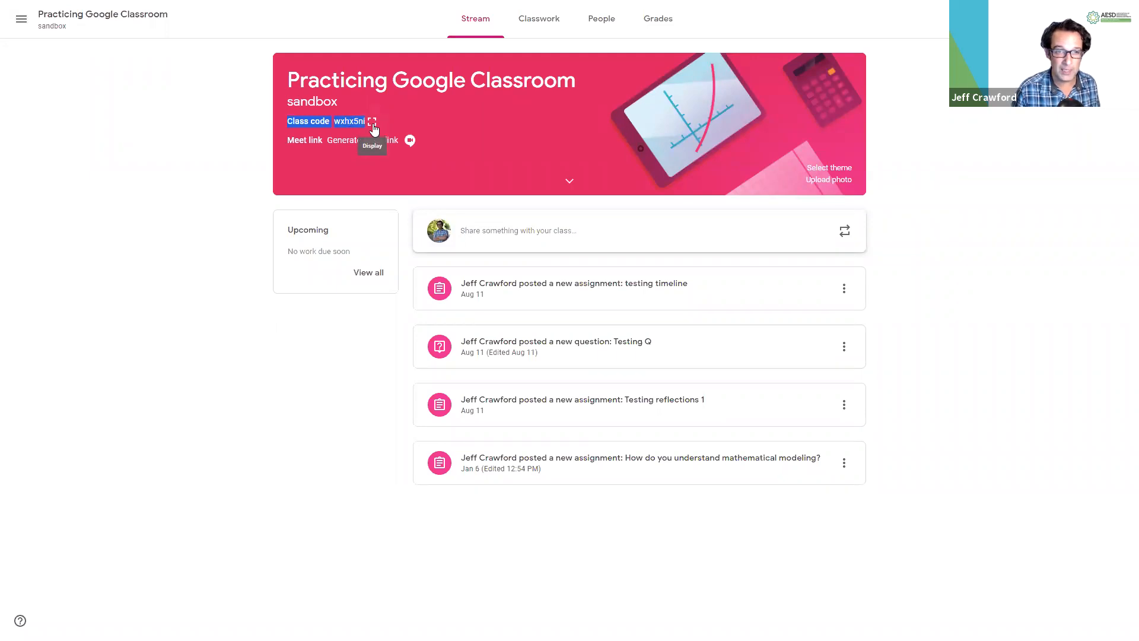
Display the class code full-size, select it, close it, then open Classroom home
left_click(372, 120)
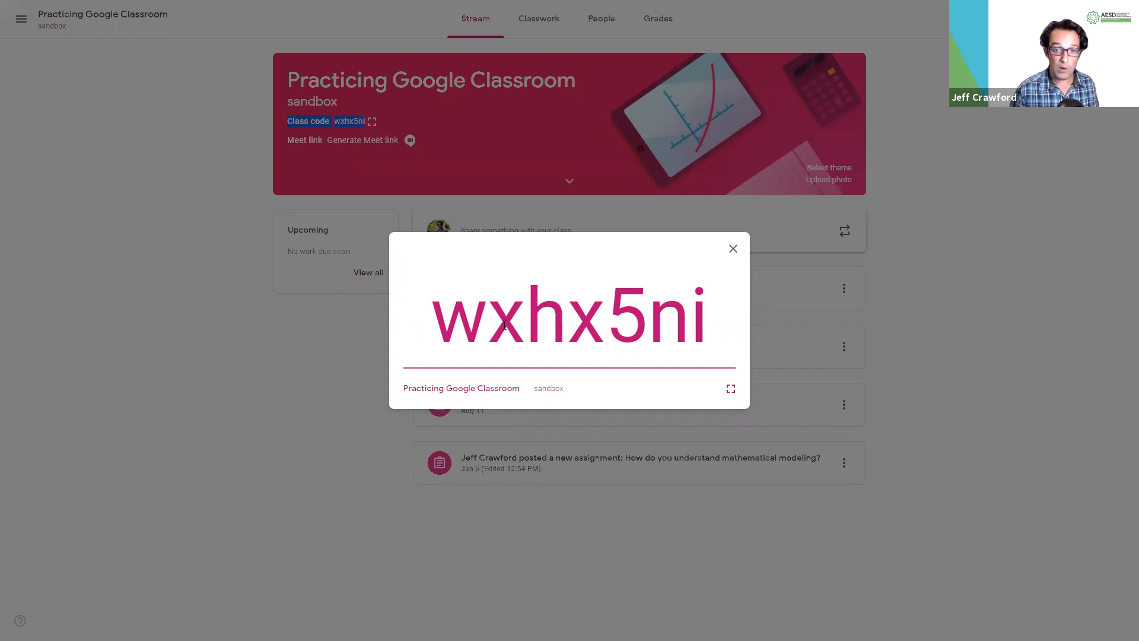
double_click(568, 314)
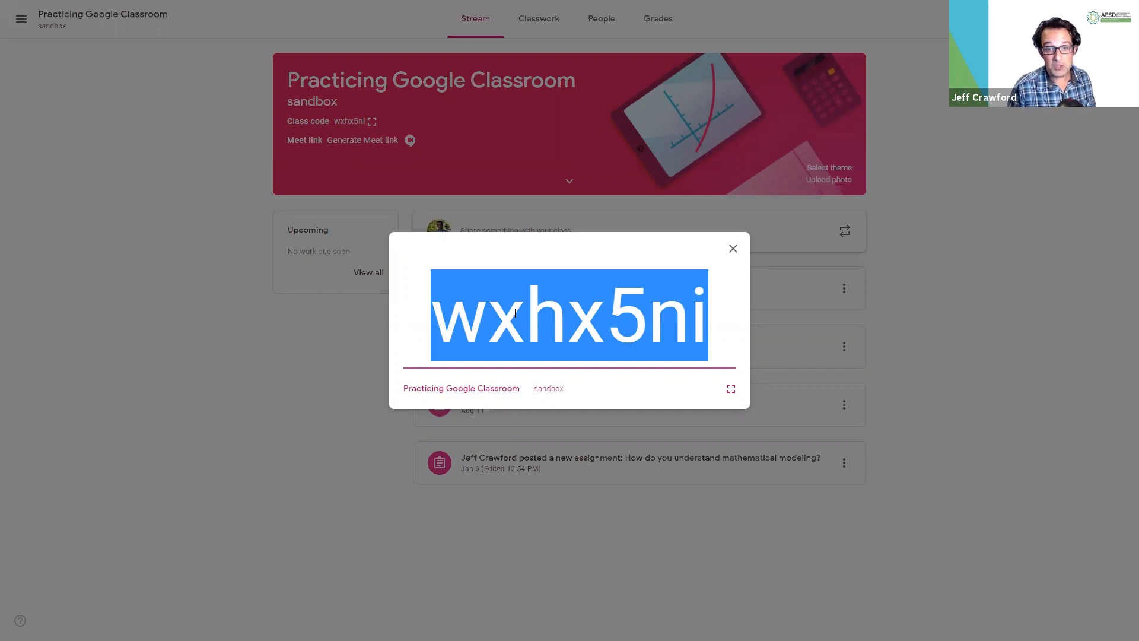
mouse_move(702, 278)
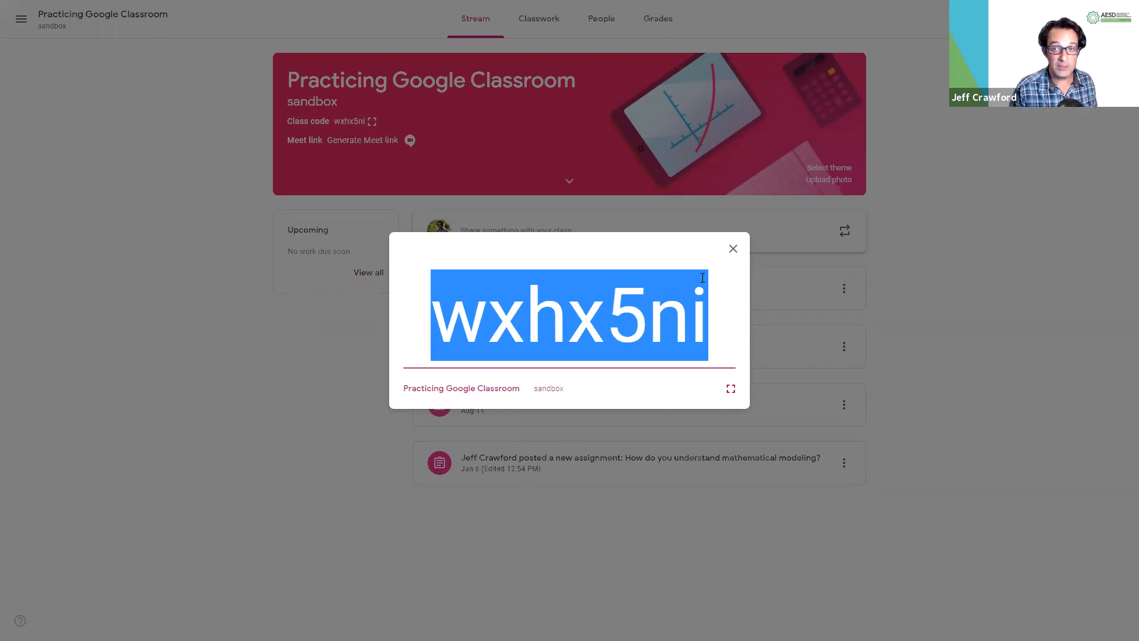
left_click(732, 248)
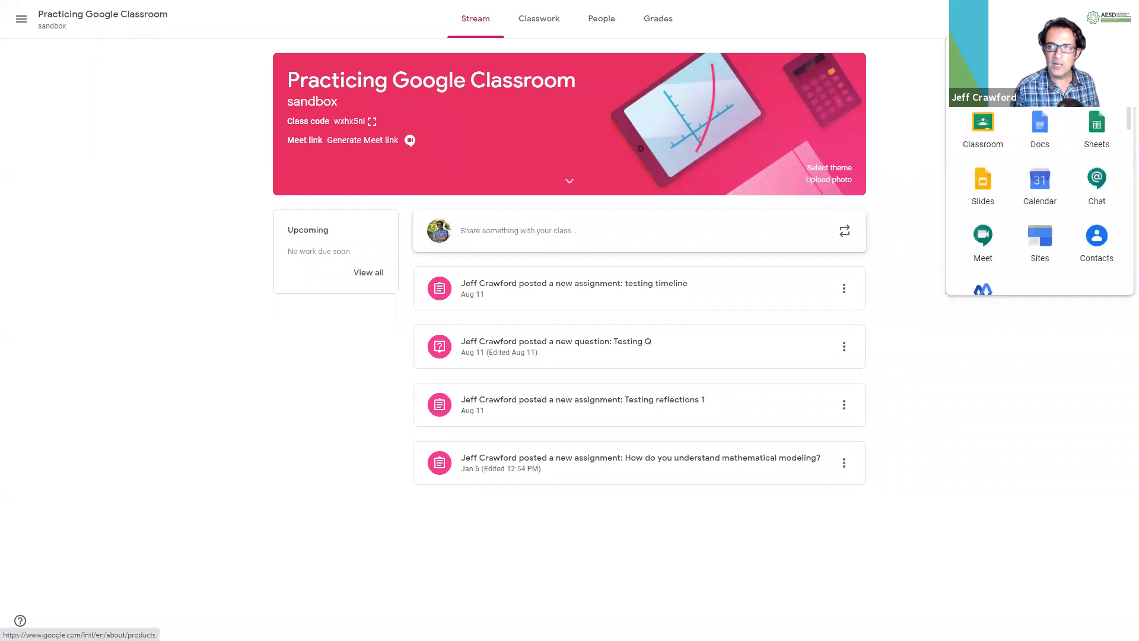
mouse_move(1039, 119)
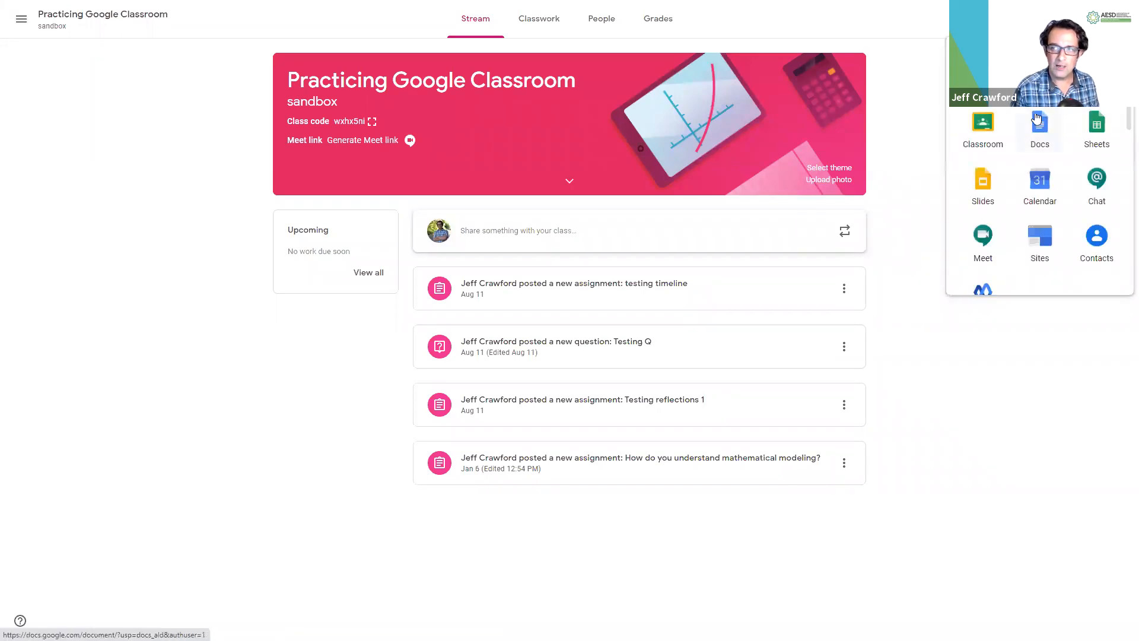
left_click(983, 123)
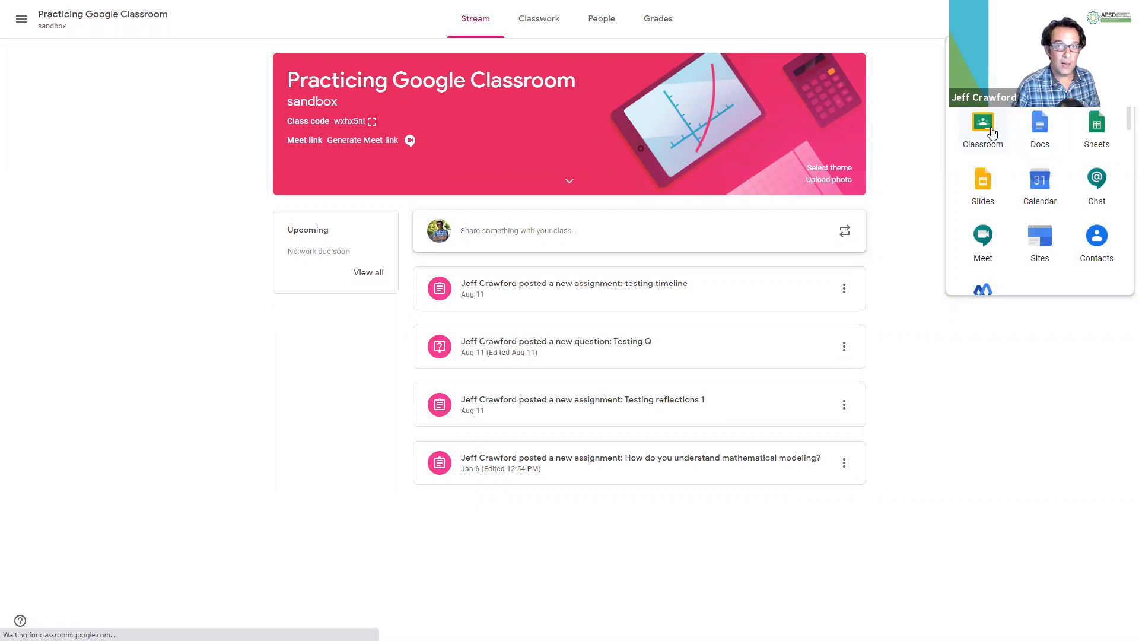
left_click(982, 123)
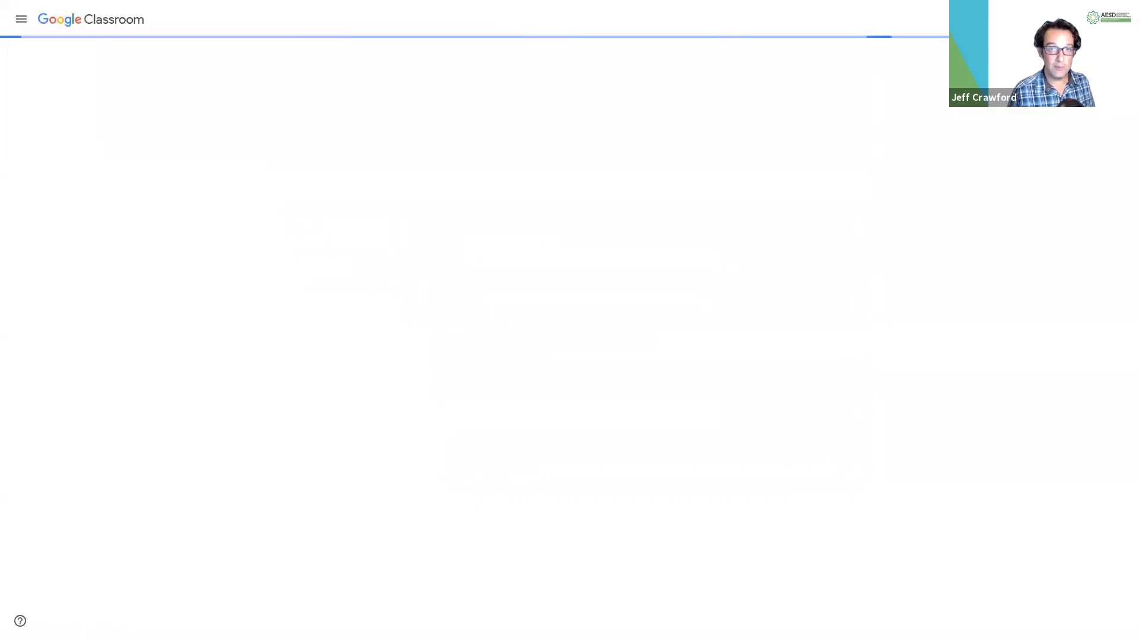